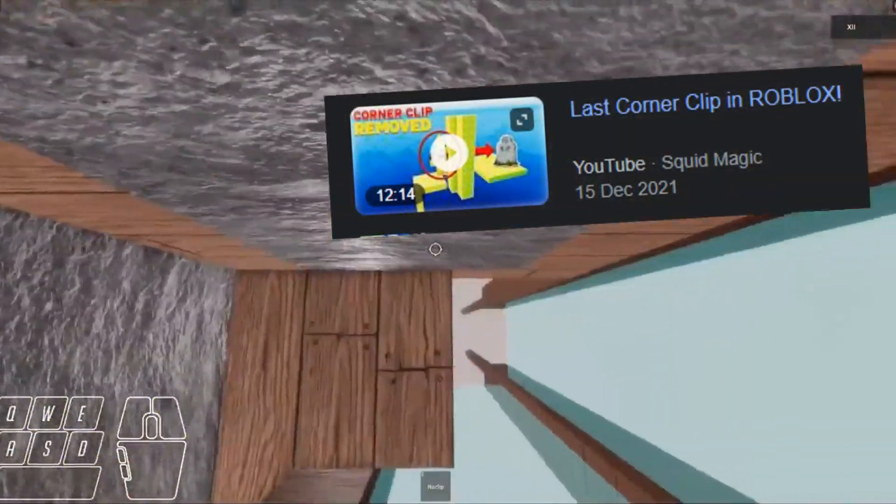
- Fly the noclipping avatar sideways then forward through the wooden ceiling boards into the timber framework
key(w)
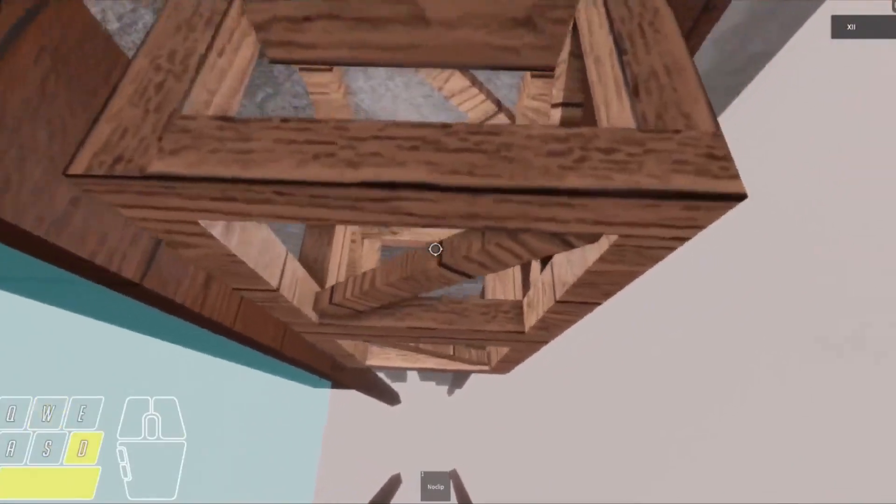
key(w)
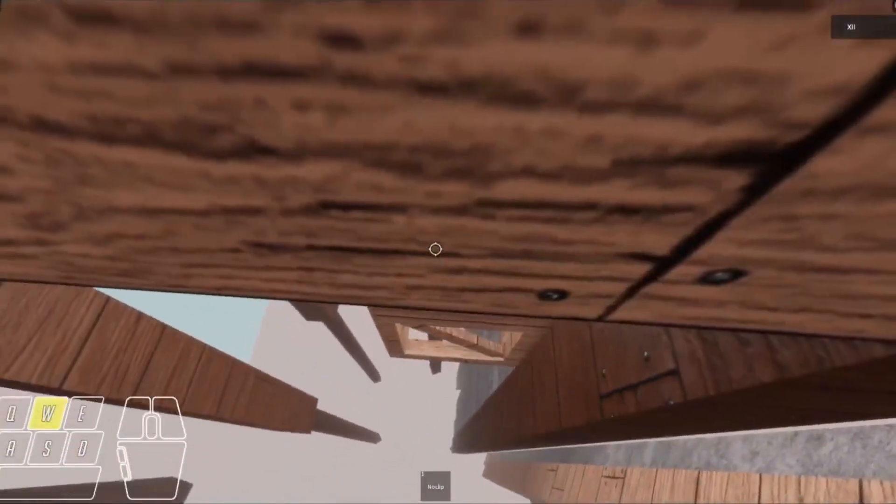